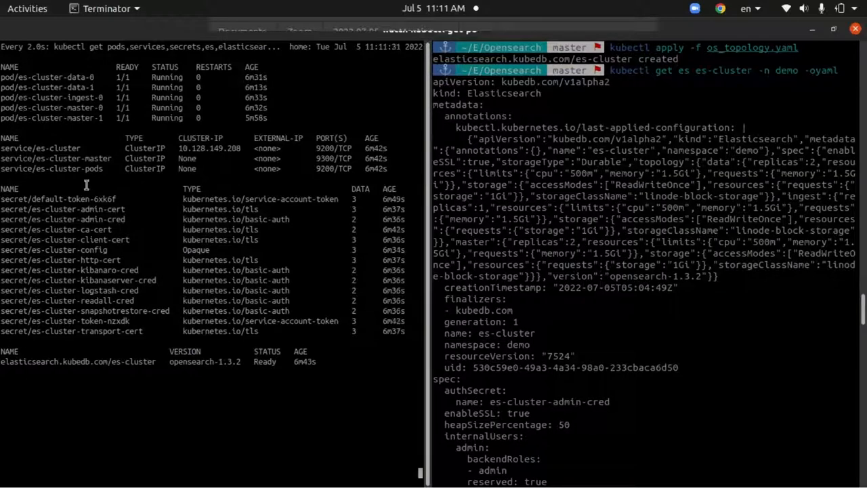
{"action": "mouse_move", "coordinate": [674, 233]}
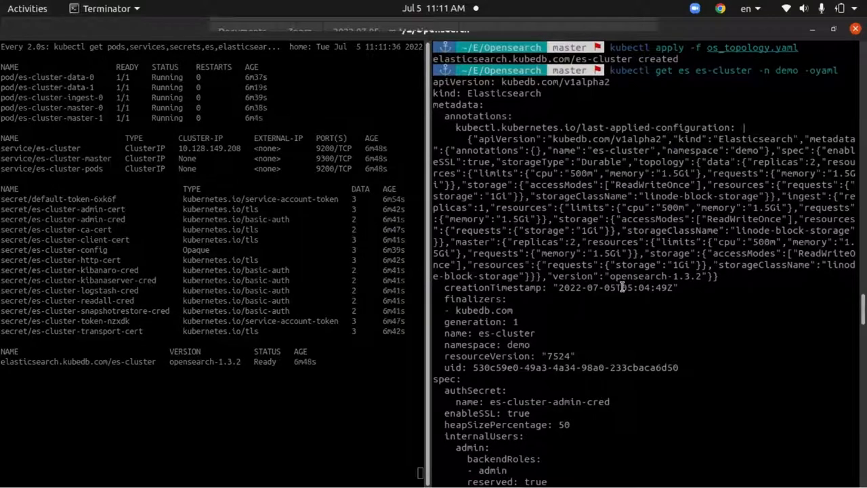
Review the current 1536Mi limits, then the es-vscale master, data and ingest requests in v_scale.yaml.
{"action": "scroll", "scroll_direction": "down", "scroll_amount": 3}
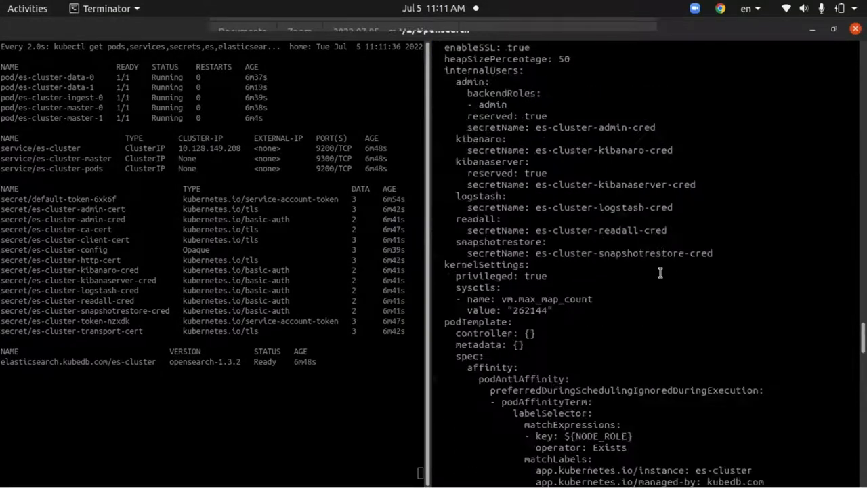
{"action": "scroll", "scroll_direction": "down", "scroll_amount": 3}
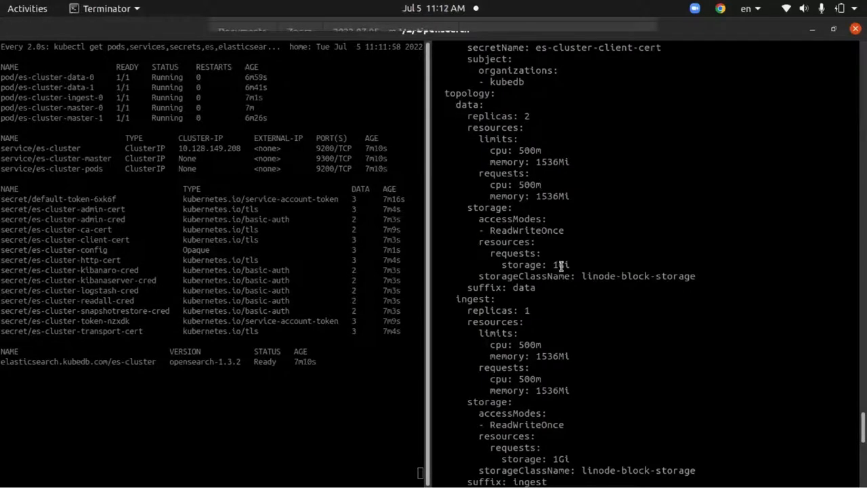
{"action": "scroll", "scroll_direction": "down", "scroll_amount": 3}
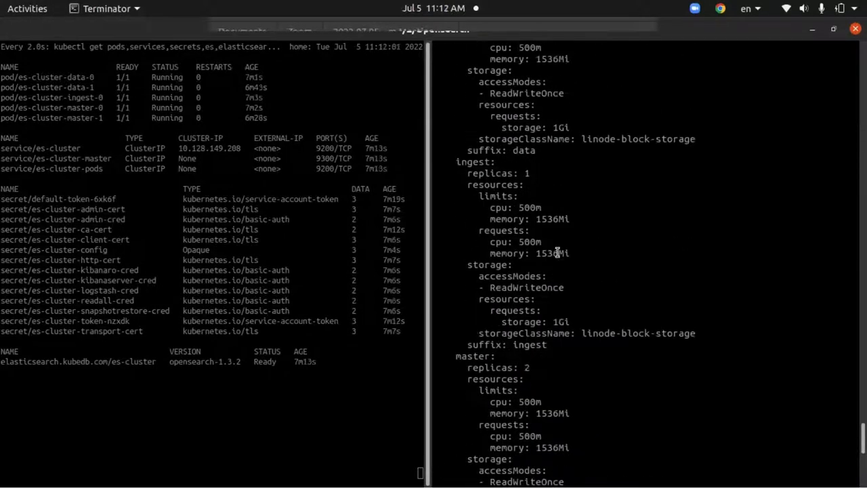
{"action": "mouse_move", "coordinate": [501, 219]}
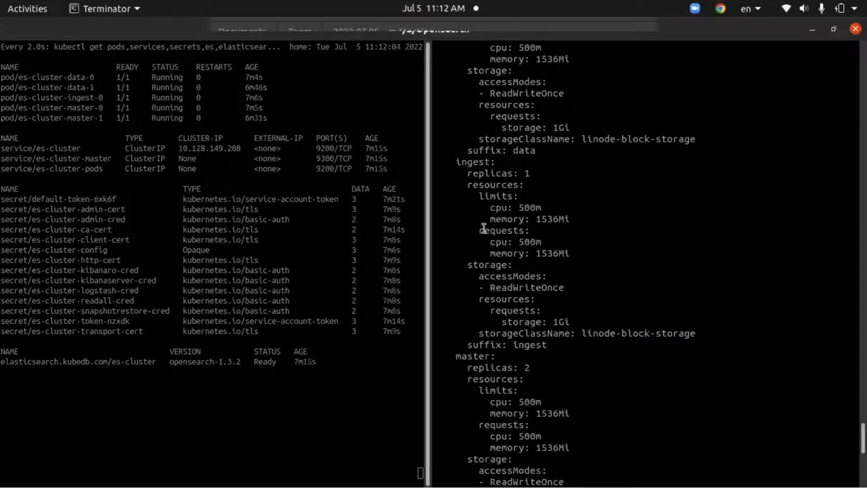
{"action": "scroll", "scroll_direction": "down", "scroll_amount": 3}
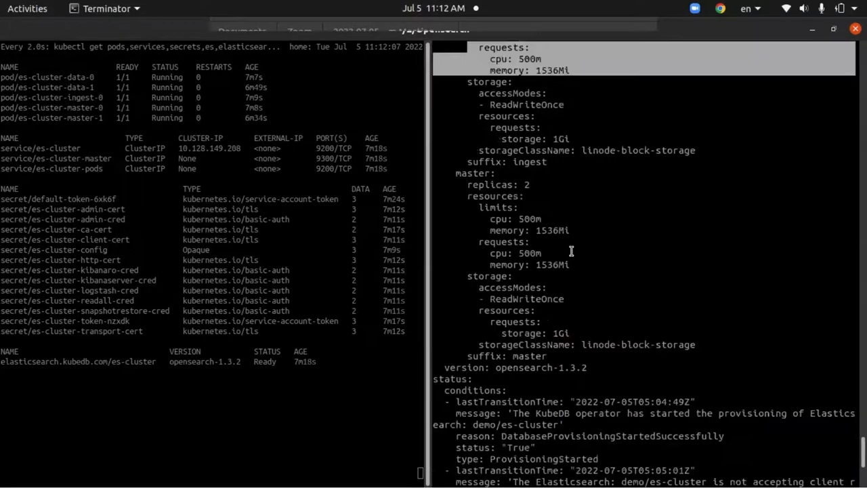
{"action": "mouse_move", "coordinate": [470, 208]}
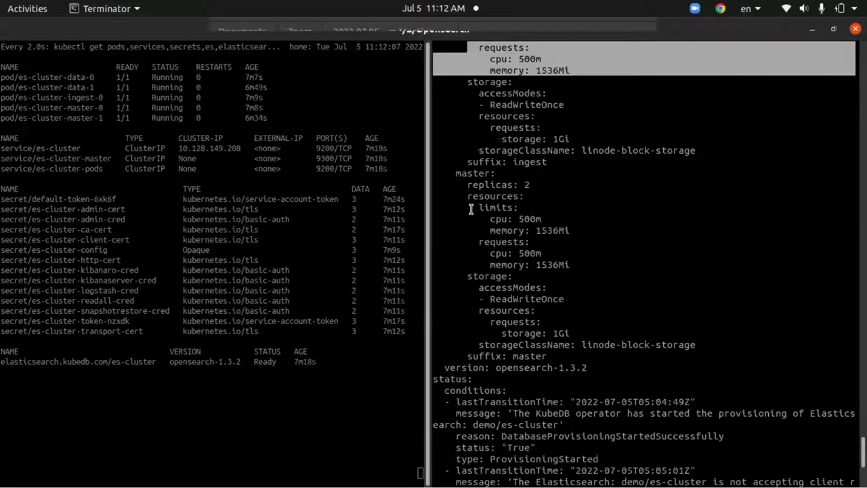
{"action": "mouse_move", "coordinate": [579, 230]}
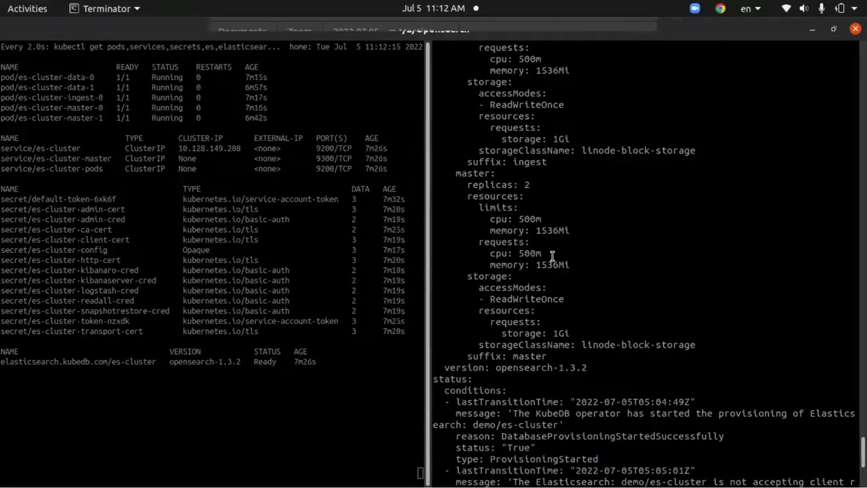
{"action": "mouse_move", "coordinate": [563, 271]}
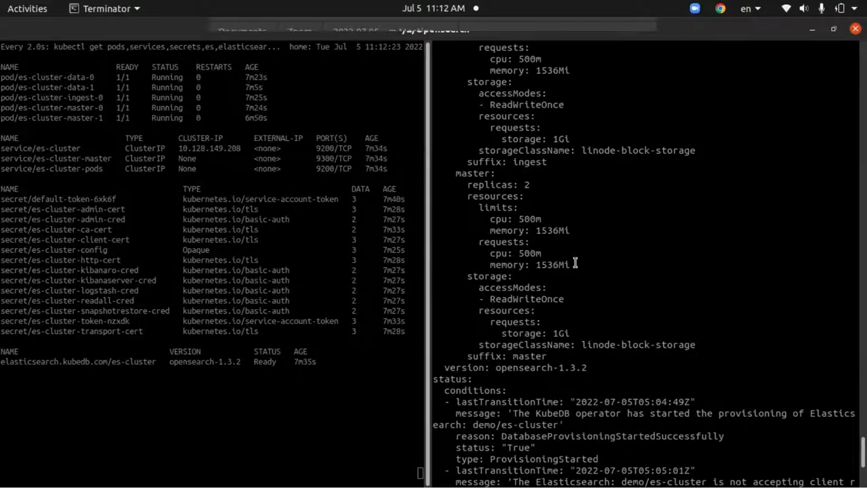
{"action": "scroll", "scroll_direction": "up", "scroll_amount": 3}
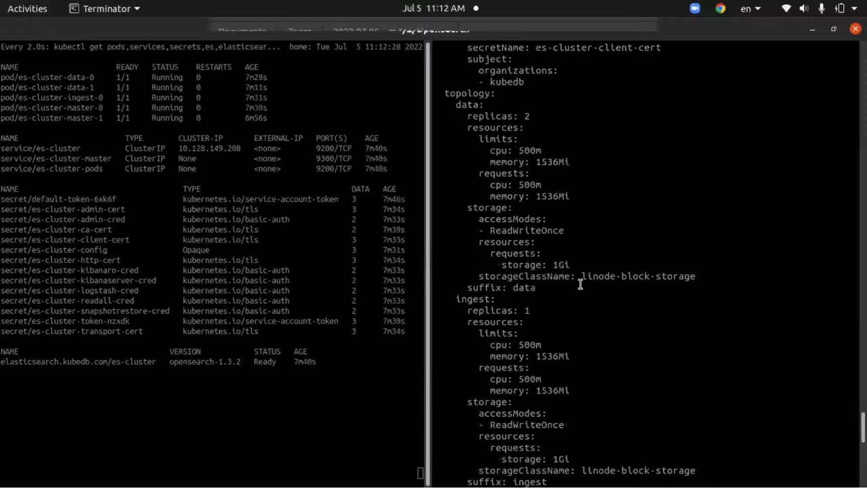
{"action": "mouse_move", "coordinate": [720, 258]}
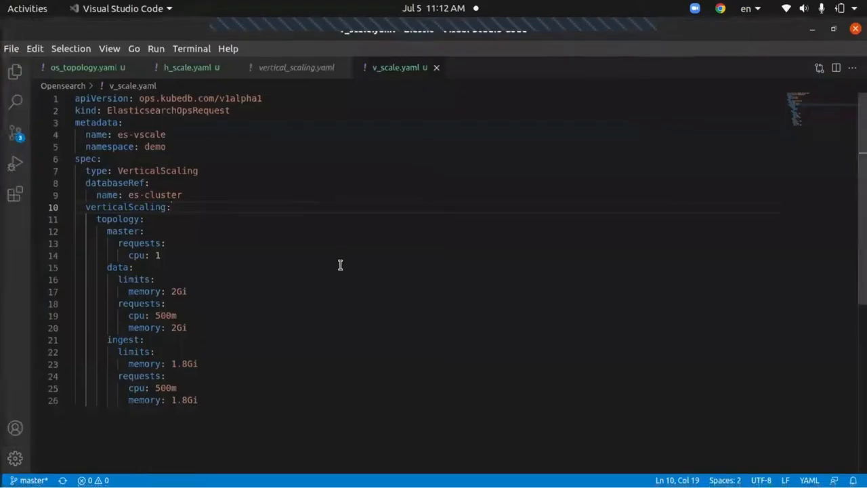
{"action": "mouse_move", "coordinate": [258, 399]}
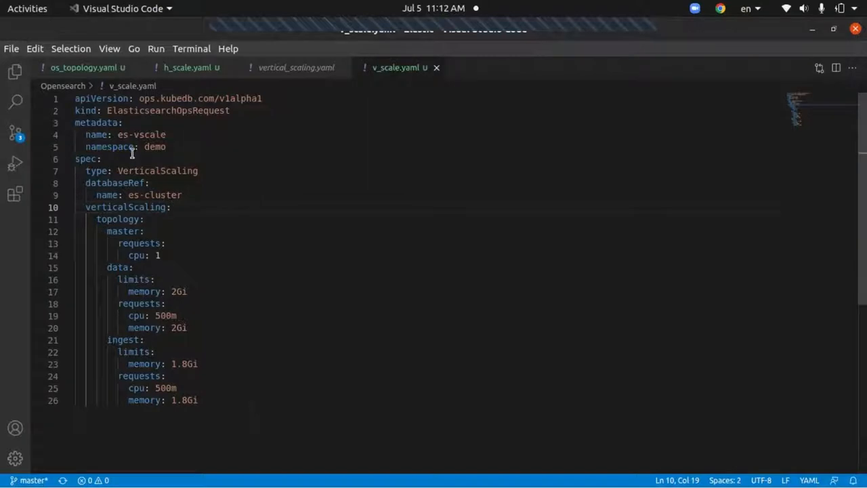
{"action": "mouse_move", "coordinate": [256, 105]}
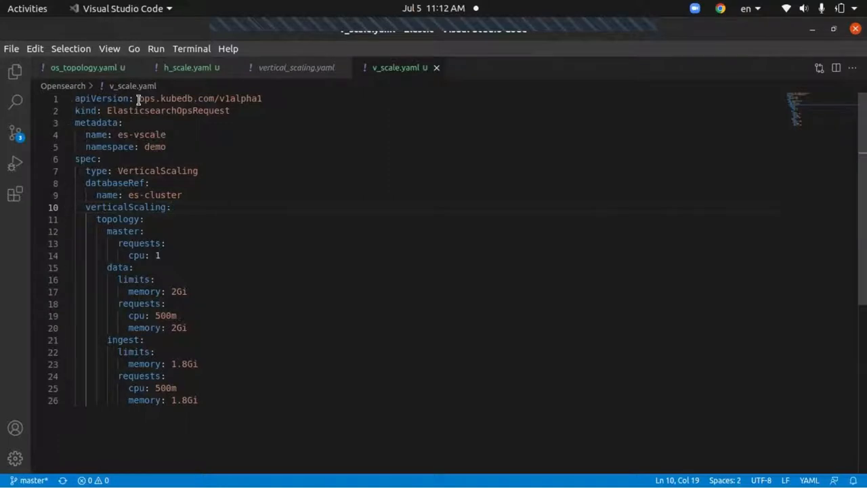
{"action": "mouse_move", "coordinate": [227, 98]}
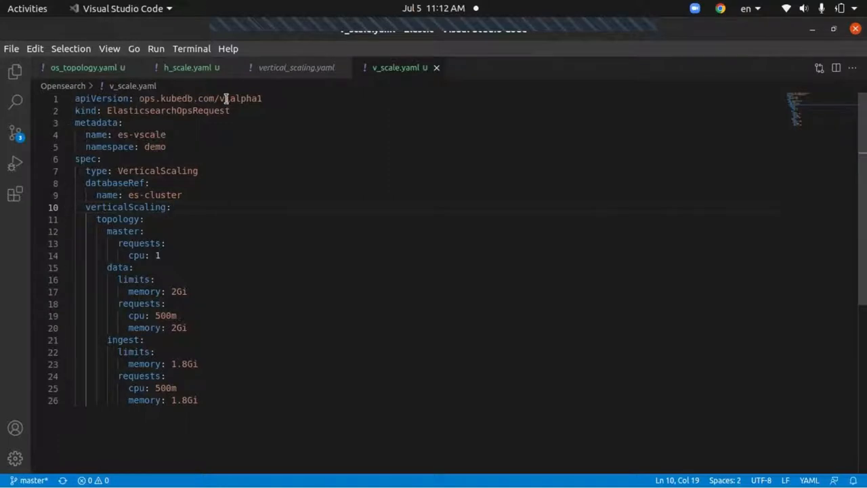
{"action": "mouse_move", "coordinate": [99, 110]}
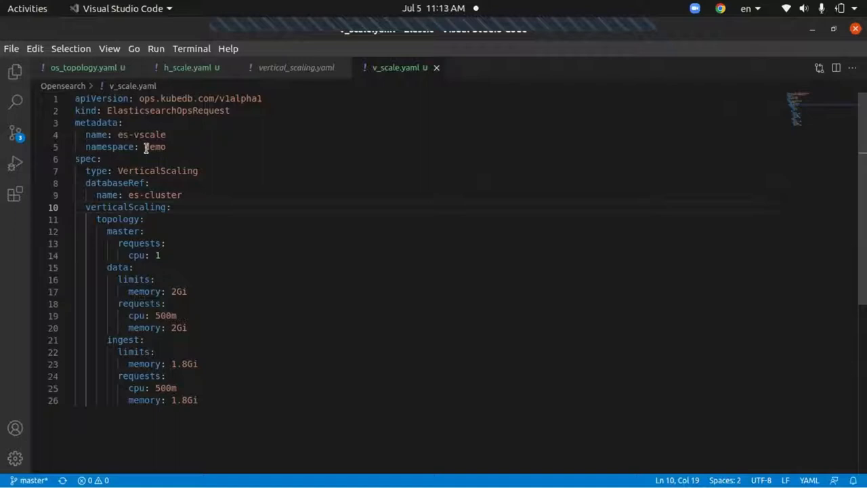
{"action": "mouse_move", "coordinate": [191, 147]}
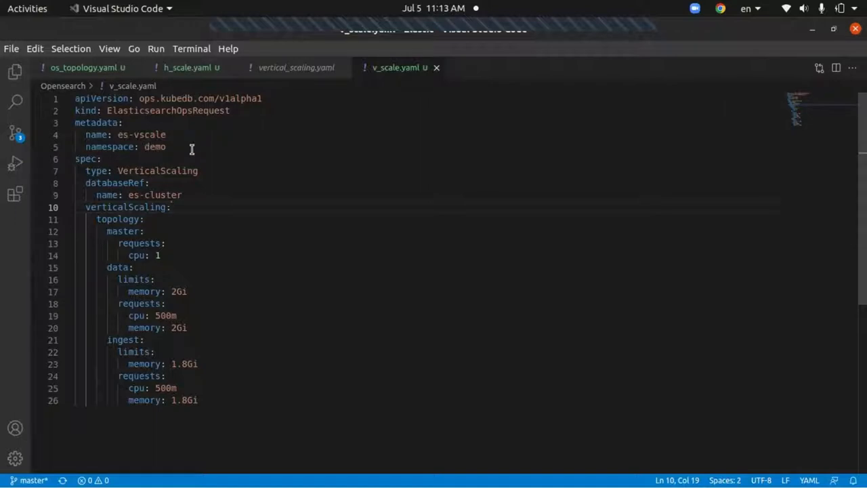
{"action": "mouse_move", "coordinate": [88, 174]}
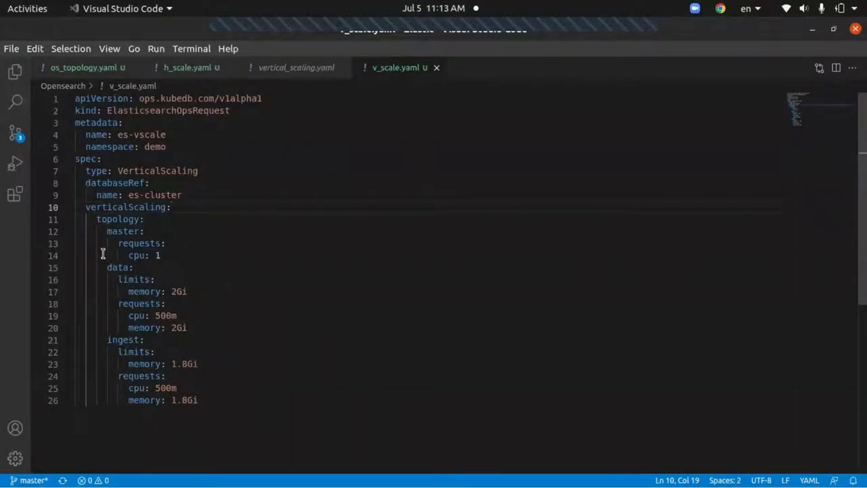
{"action": "mouse_move", "coordinate": [123, 247]}
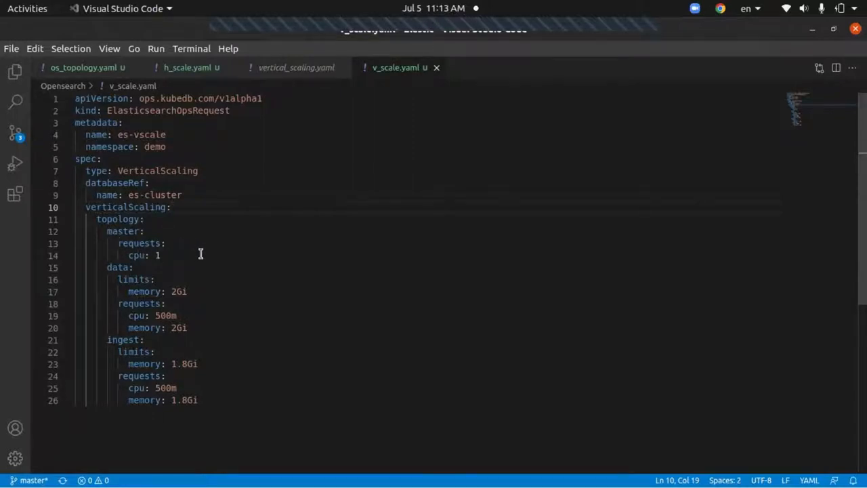
{"action": "mouse_move", "coordinate": [105, 274]}
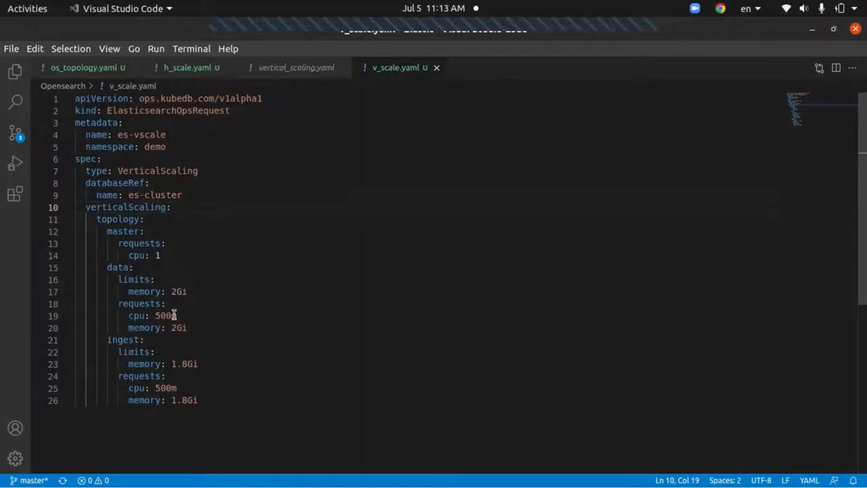
{"action": "mouse_move", "coordinate": [119, 272]}
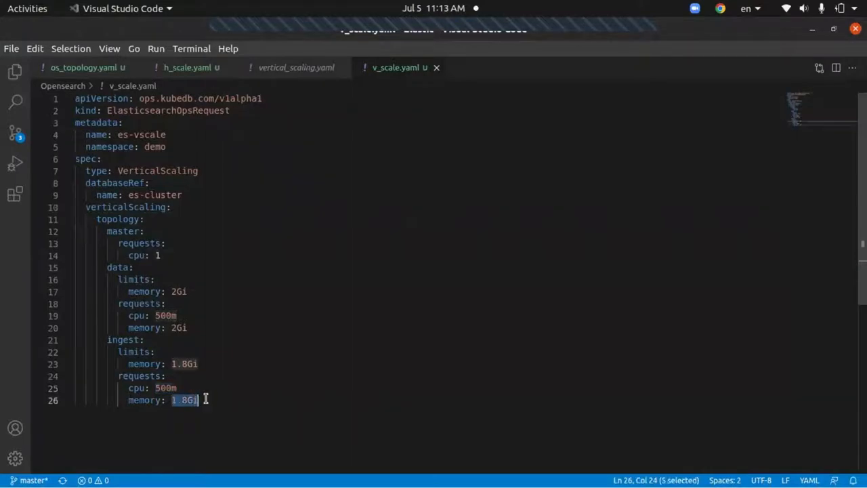
{"action": "mouse_move", "coordinate": [204, 363]}
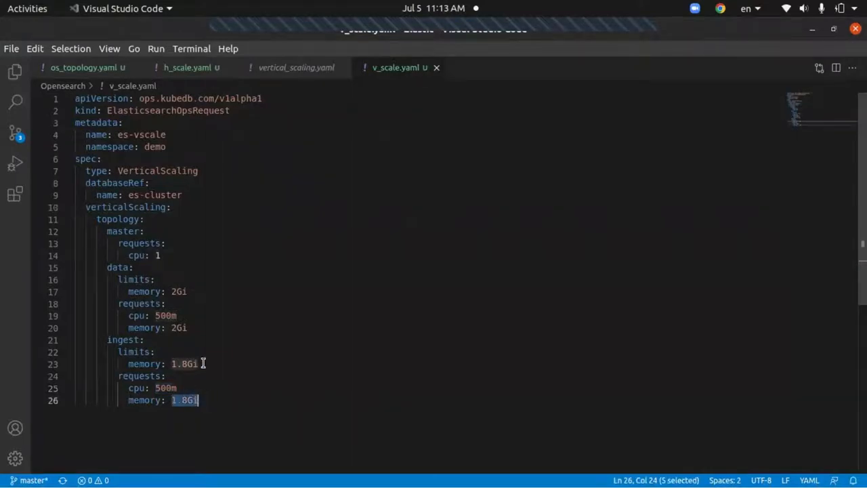
{"action": "left_click", "coordinate": [198, 364]}
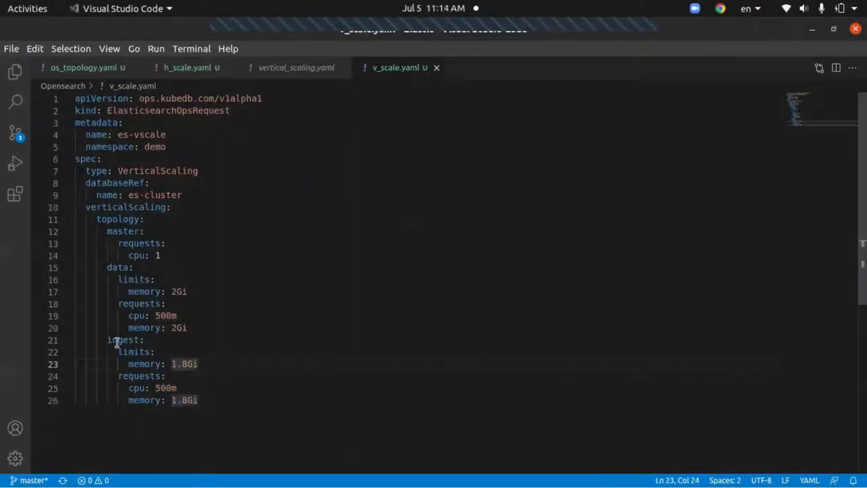
{"action": "left_click", "coordinate": [144, 339]}
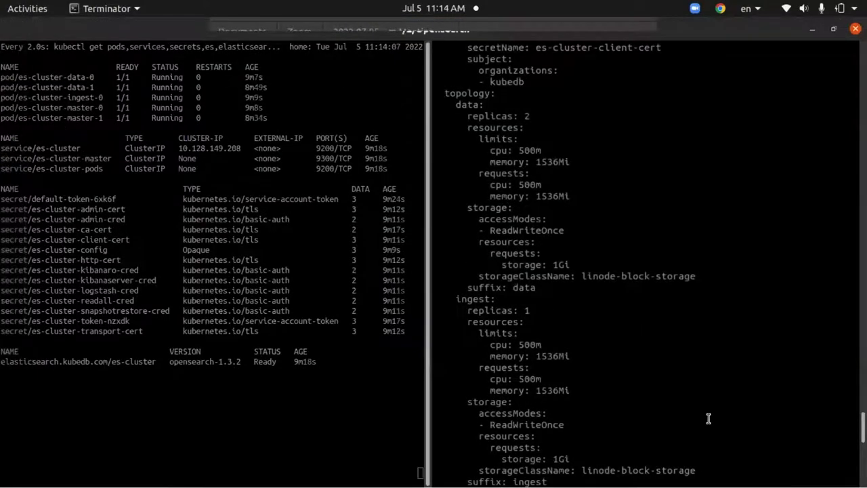
Apply v_scale.yaml and watch the es-vscale VerticalScaling request reach Successful.
{"action": "scroll", "scroll_direction": "down", "scroll_amount": 3}
{"action": "type", "text": "kubectl apply -f v_scale.yaml"}
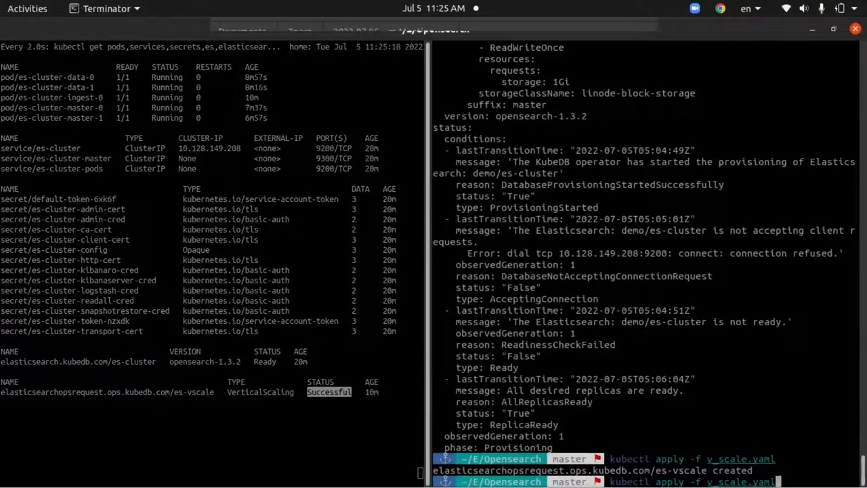
Show es-cluster YAML in demo, confirming data 2Gi, master 1Gi memory and ready conditions.
{"action": "type", "text": "kubectl get es es-cluster -n demo -oyaml"}
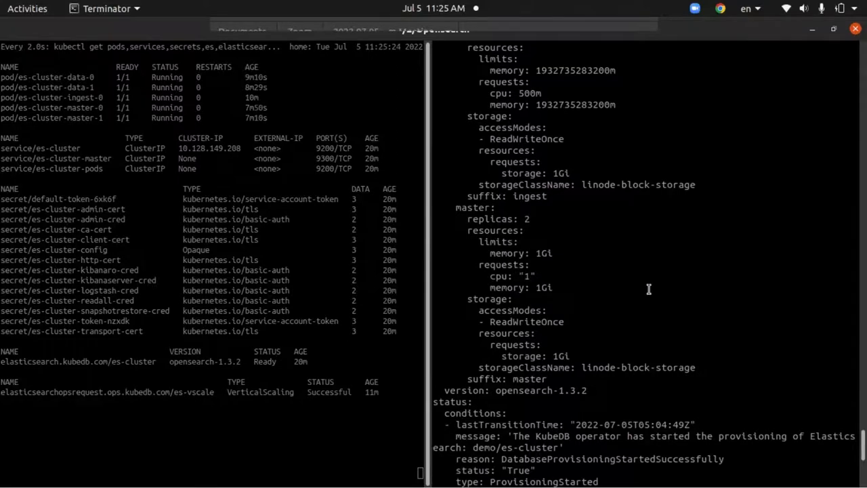
{"action": "scroll", "scroll_direction": "up", "scroll_amount": 3}
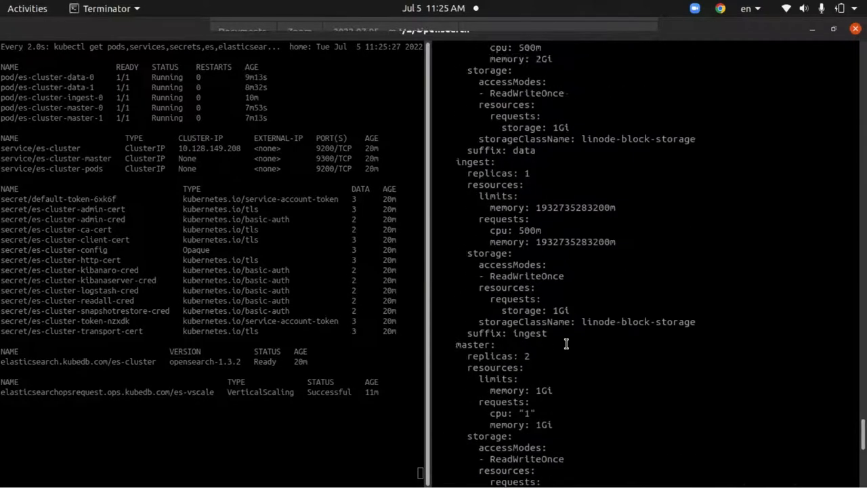
{"action": "scroll", "scroll_direction": "up", "scroll_amount": 3}
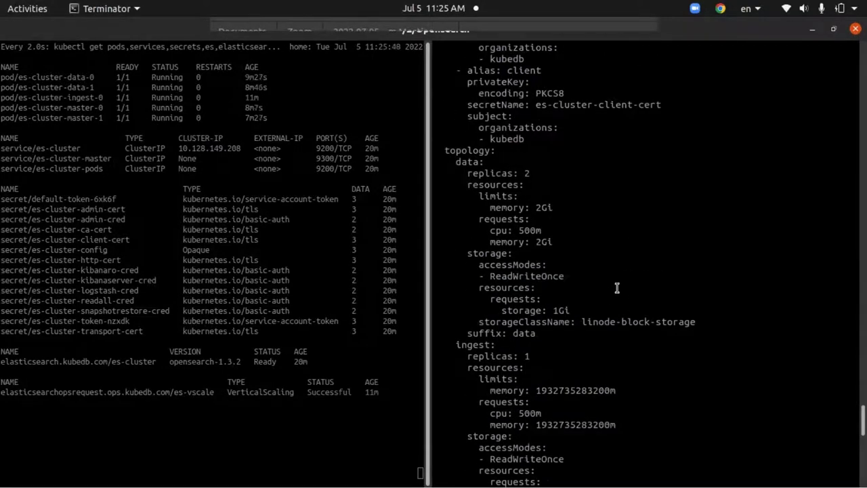
{"action": "scroll", "scroll_direction": "up", "scroll_amount": 3}
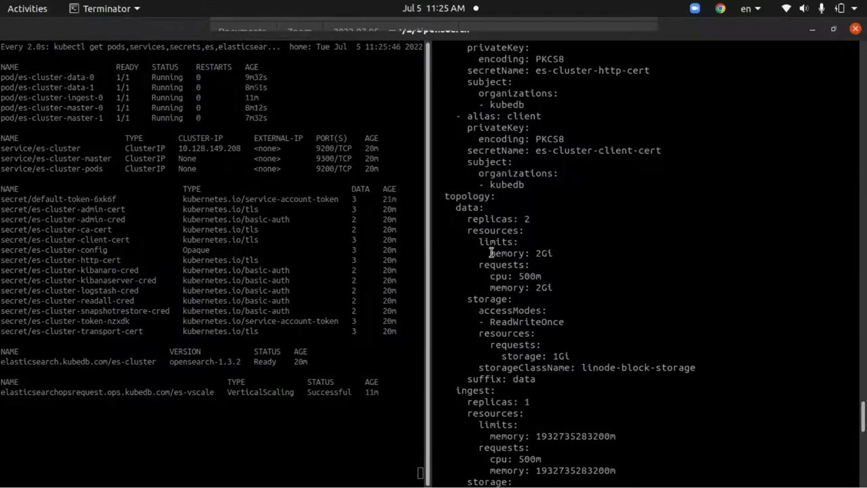
{"action": "double_click", "coordinate": [507, 252]}
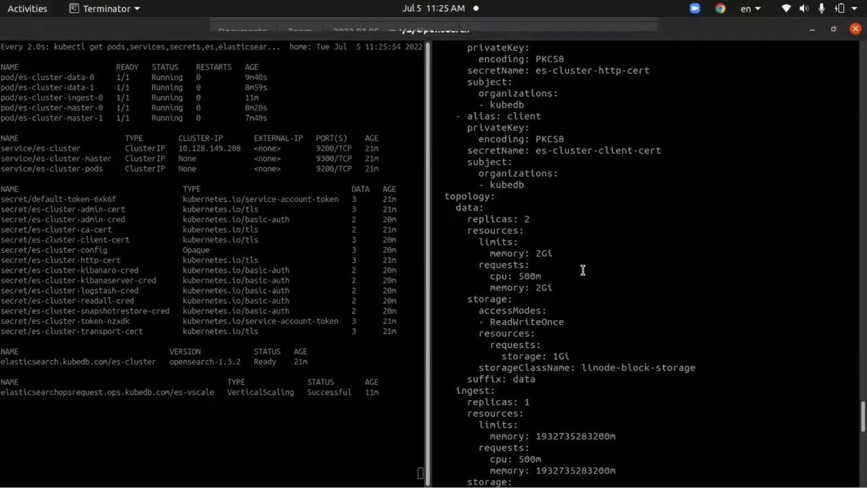
{"action": "scroll", "scroll_direction": "down", "scroll_amount": 3}
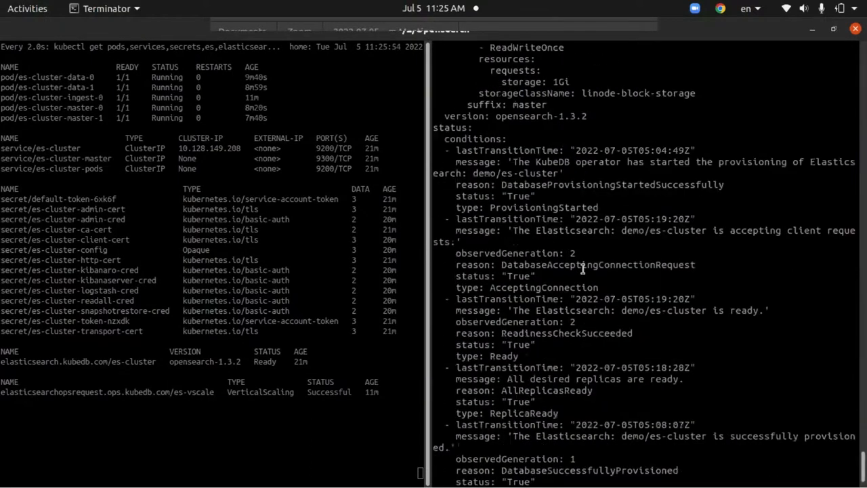